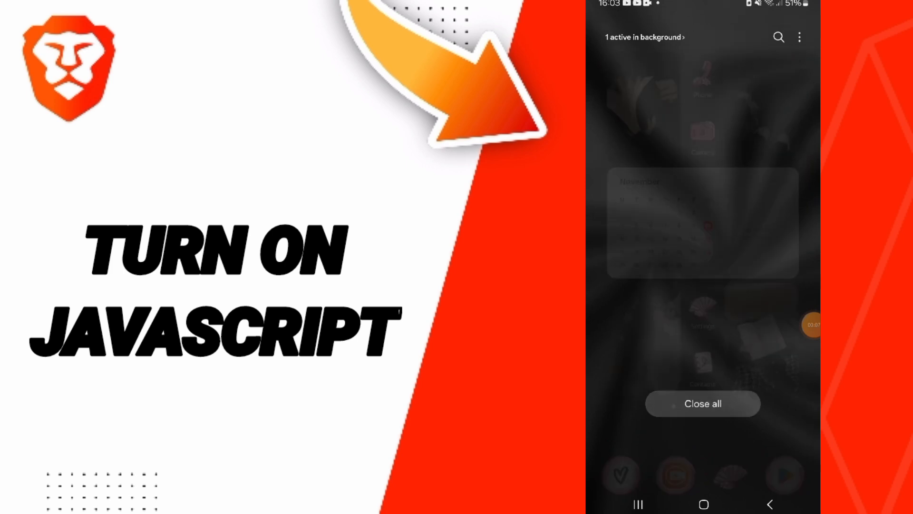
- Launch Brave from the home screen and go into its Settings via the menu
left_click(702, 403)
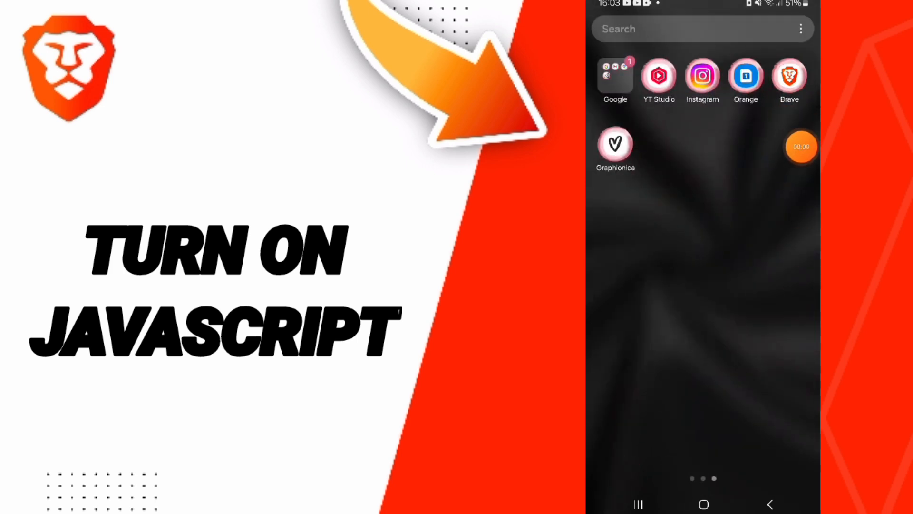
left_click(788, 76)
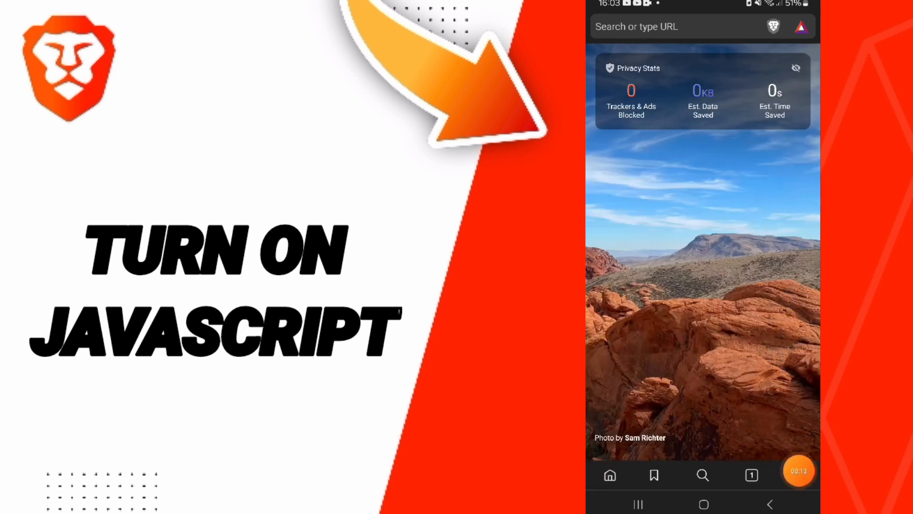
left_click(796, 476)
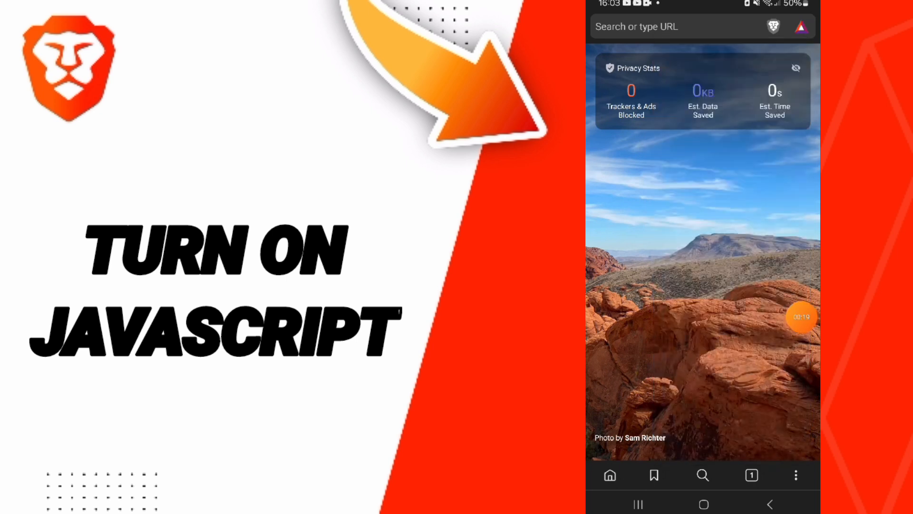
left_click(795, 475)
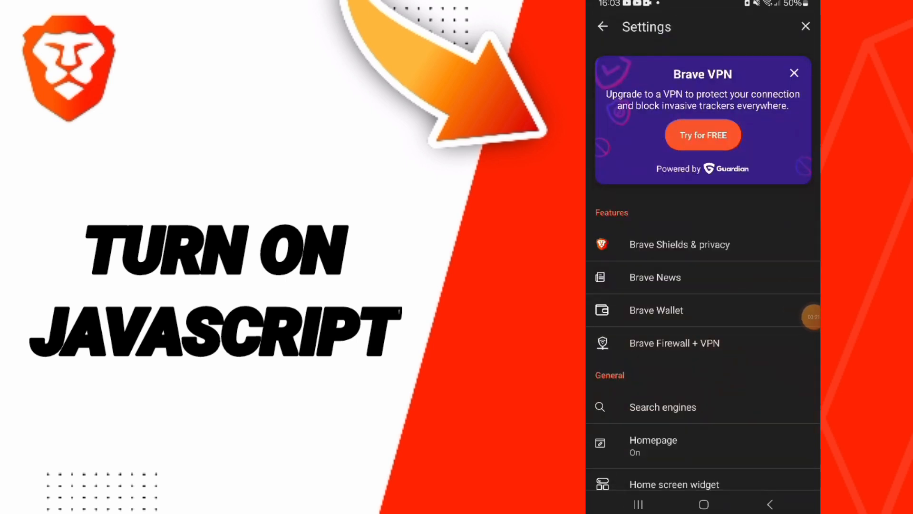
- Enter Site settings and bring the Content section with the blocked JavaScript entry into view
scroll("down", 3)
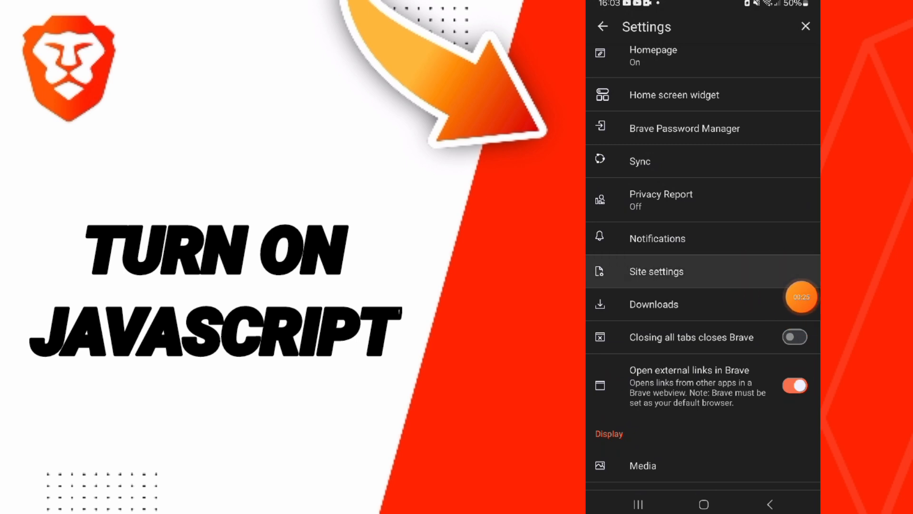
left_click(656, 271)
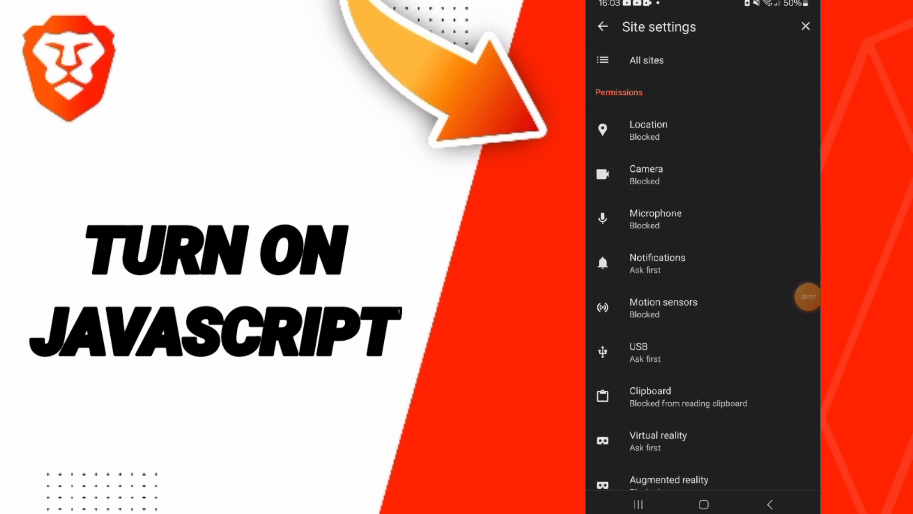
scroll("down", 3)
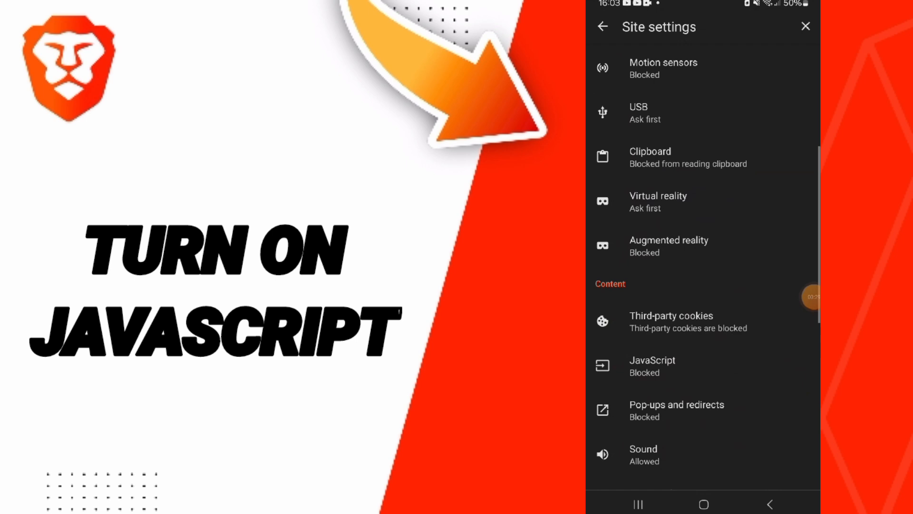
scroll("down", 3)
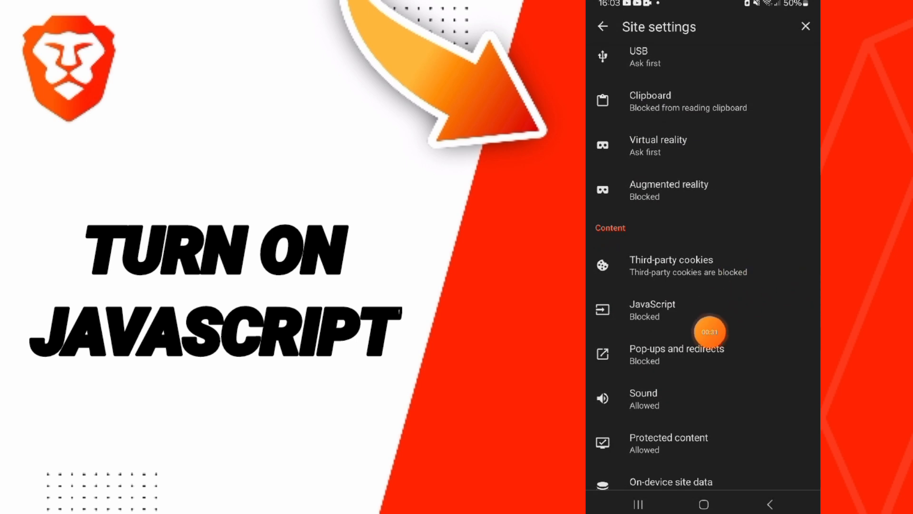
- Switch the JavaScript permission toggle on so sites may run JavaScript
left_click(651, 310)
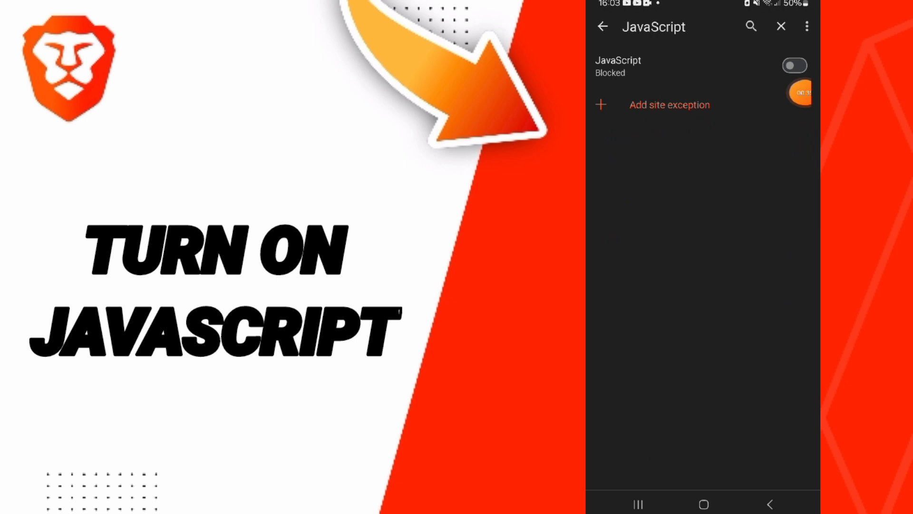
left_click(794, 64)
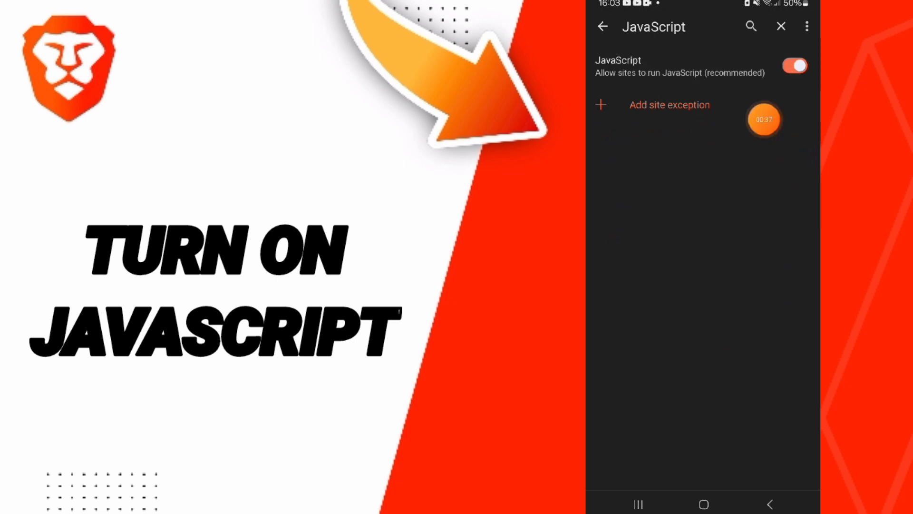